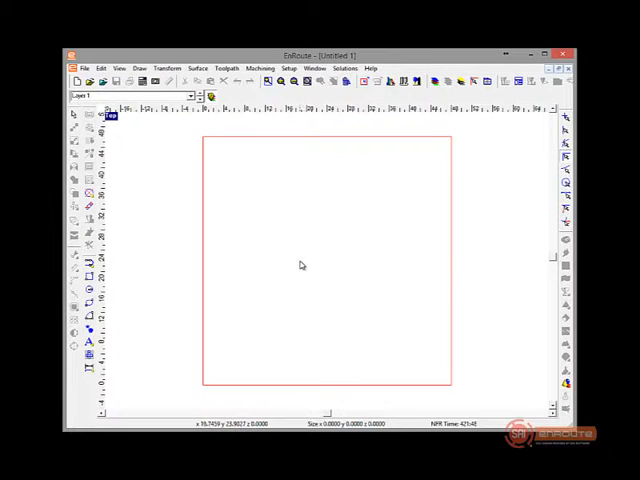
mouse_move(288, 256)
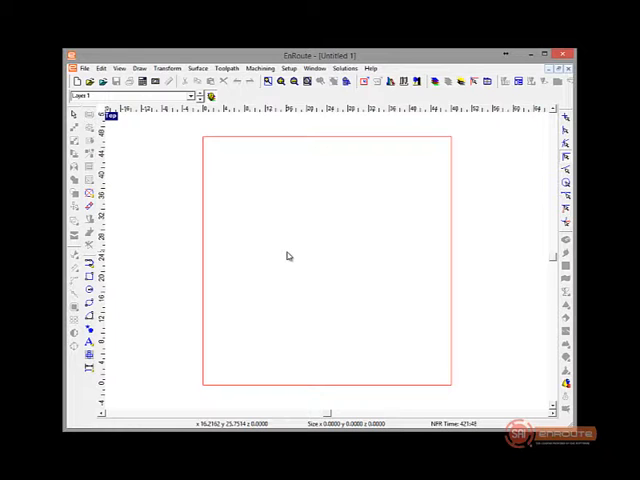
- Draw a 30x20 rectangle in the lower-left of the job sheet via the parameter bar
click(88, 284)
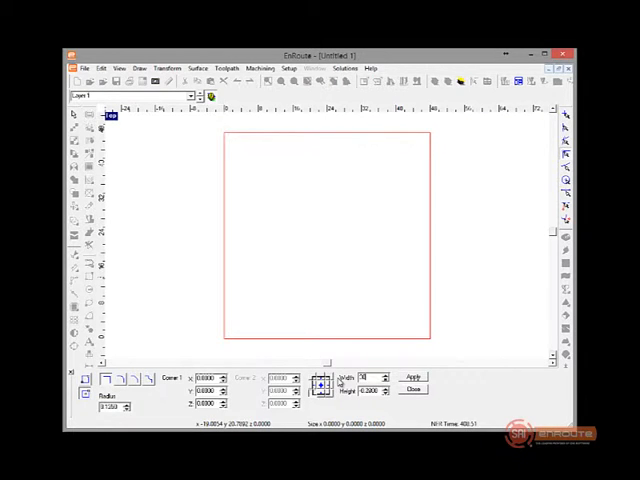
click(412, 378)
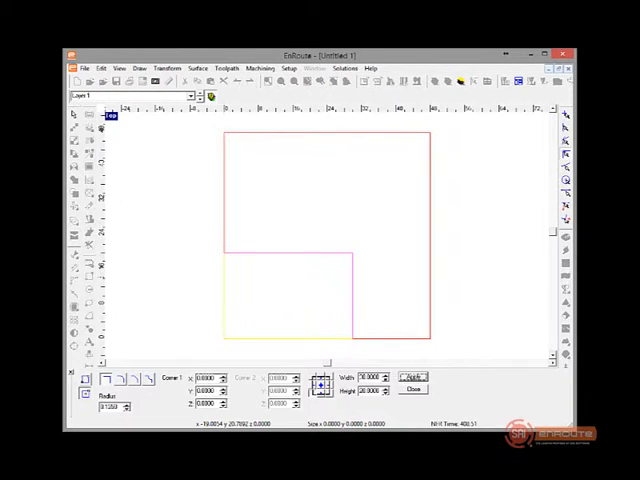
click(412, 378)
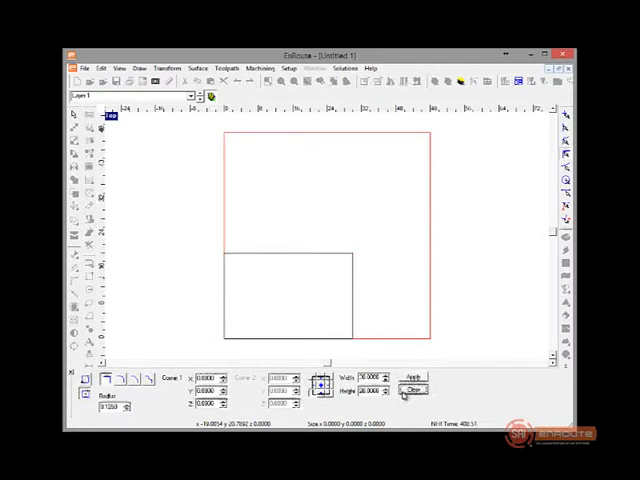
click(412, 388)
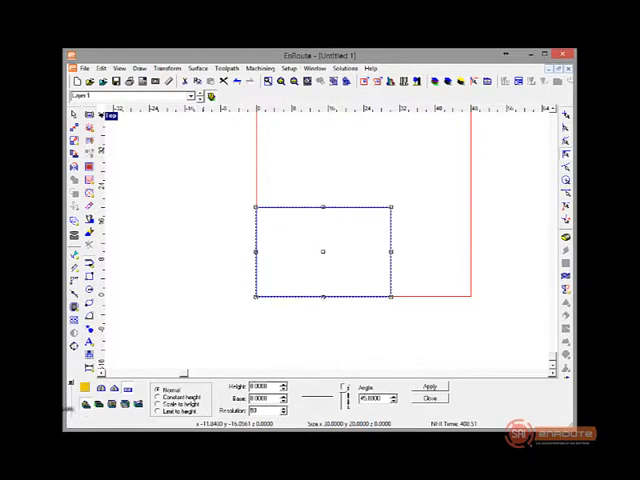
mouse_move(246, 272)
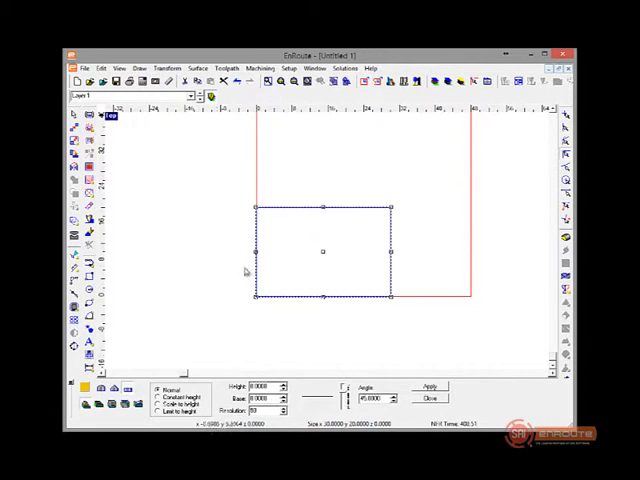
mouse_move(252, 364)
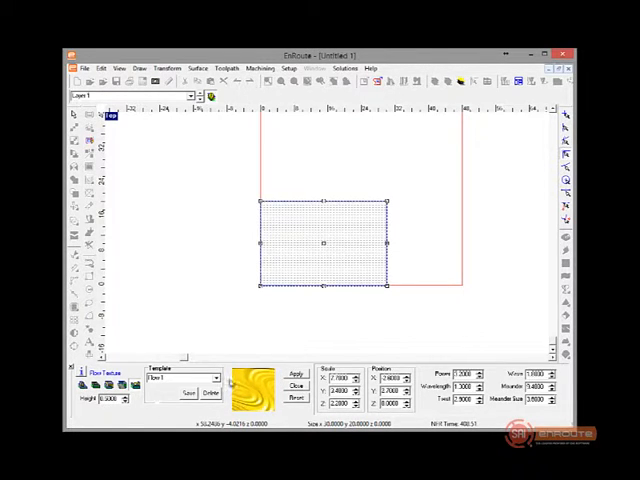
- Apply the swirl flow texture as a relief on the selected rectangle
click(296, 372)
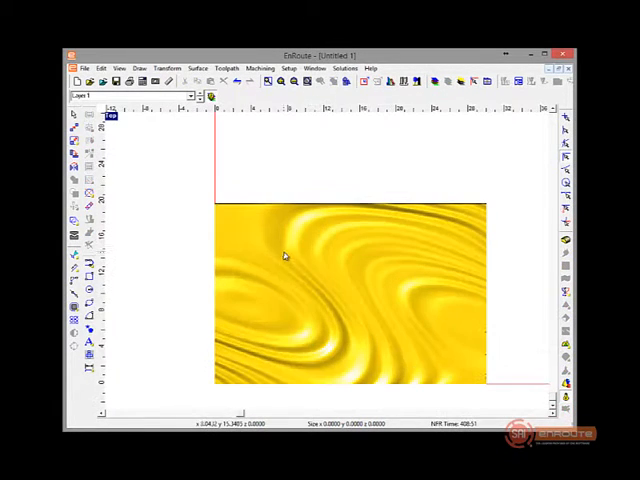
mouse_move(240, 250)
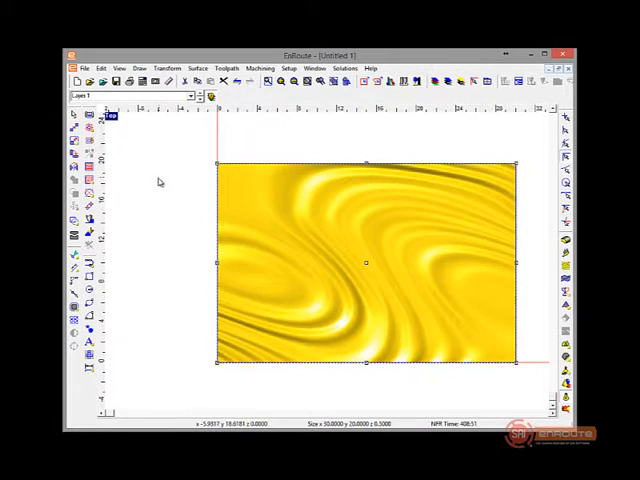
mouse_move(264, 168)
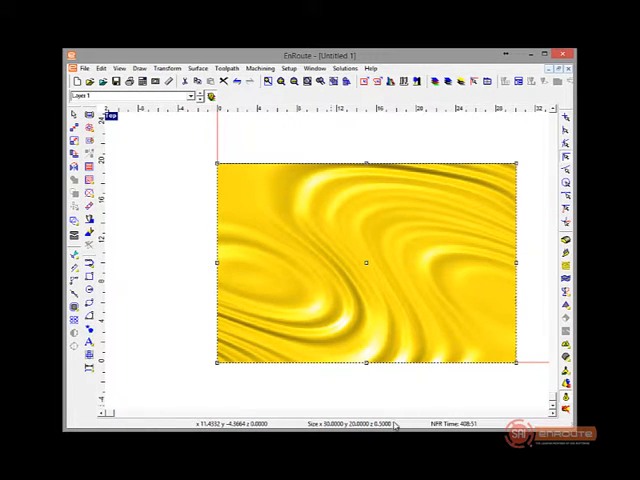
mouse_move(336, 204)
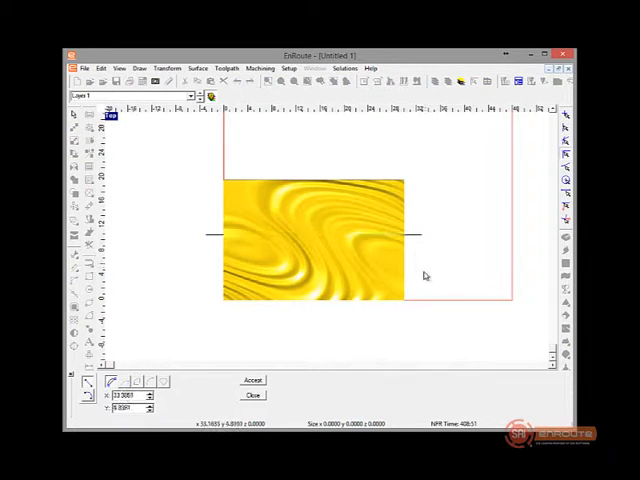
- Enable a displacement option for the hatch pattern and select its value for editing
click(252, 380)
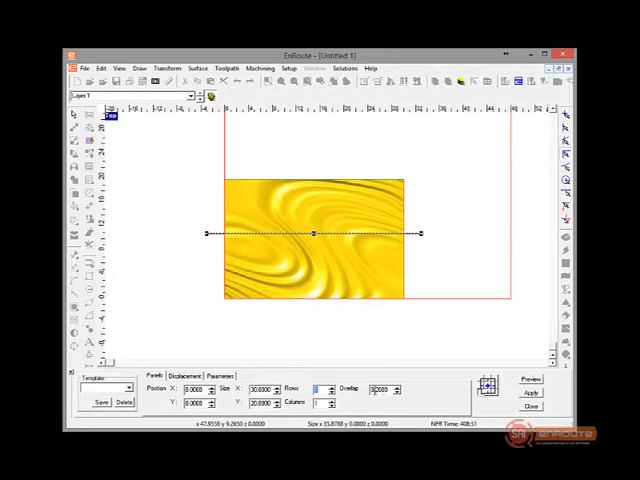
click(184, 376)
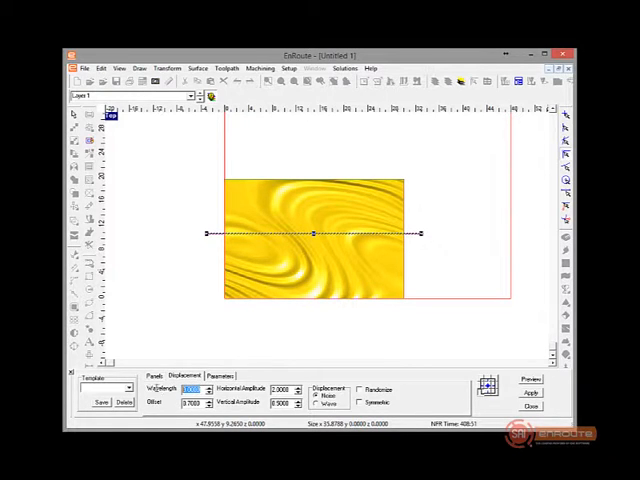
mouse_move(372, 306)
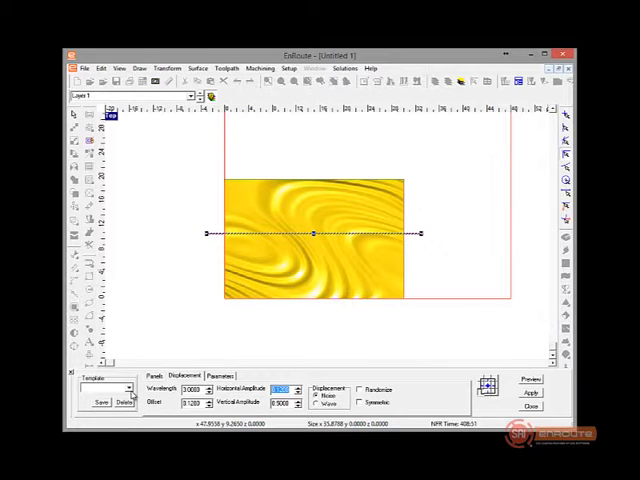
mouse_move(136, 340)
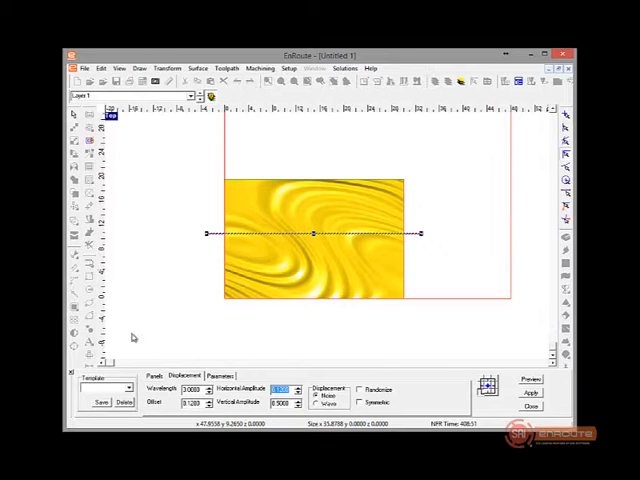
click(360, 388)
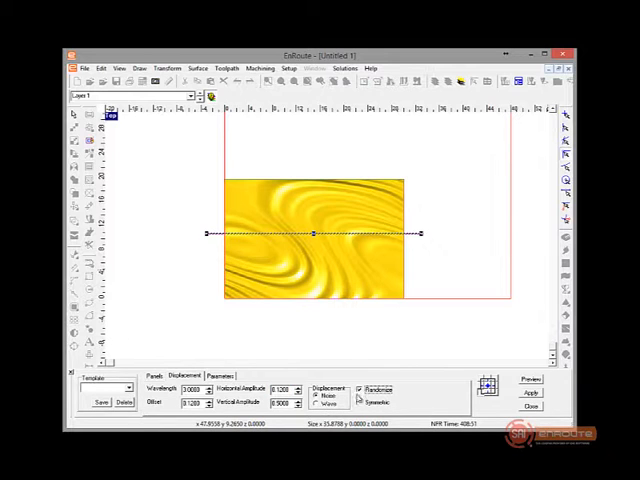
triple_click(282, 402)
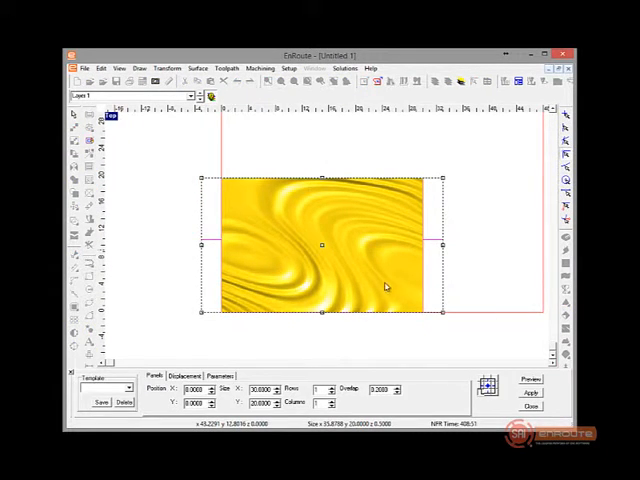
mouse_move(276, 270)
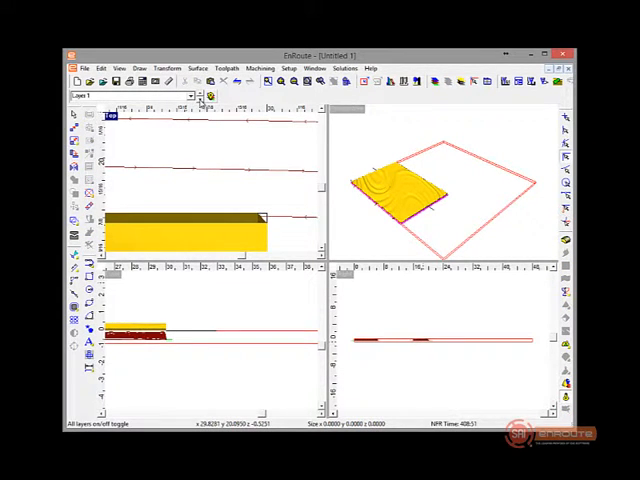
mouse_move(436, 100)
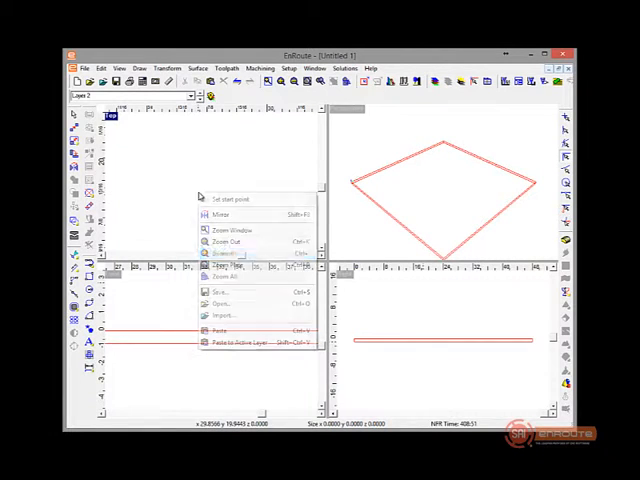
- Paste the copied rectangle into the top view and start setting up the simulation
click(220, 330)
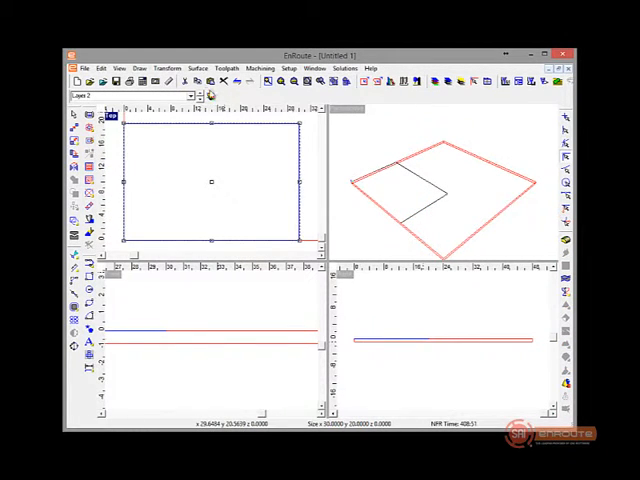
click(212, 96)
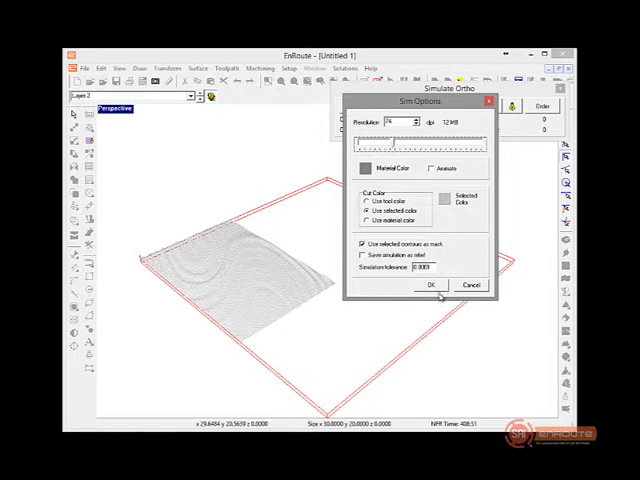
- Run the simulation showing the flow texture carved by the hatch tool paths
click(428, 284)
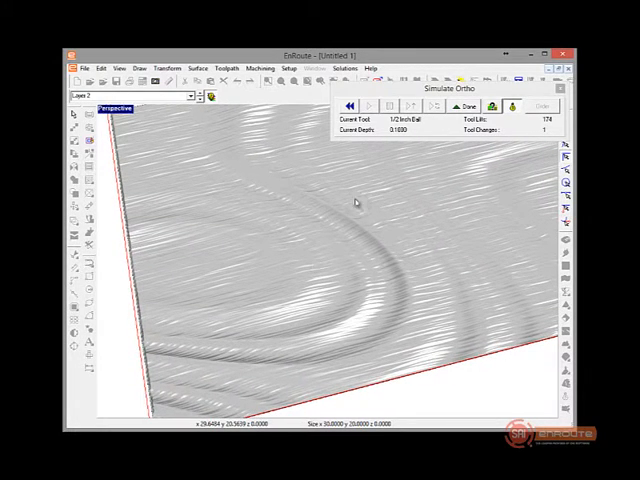
mouse_move(336, 224)
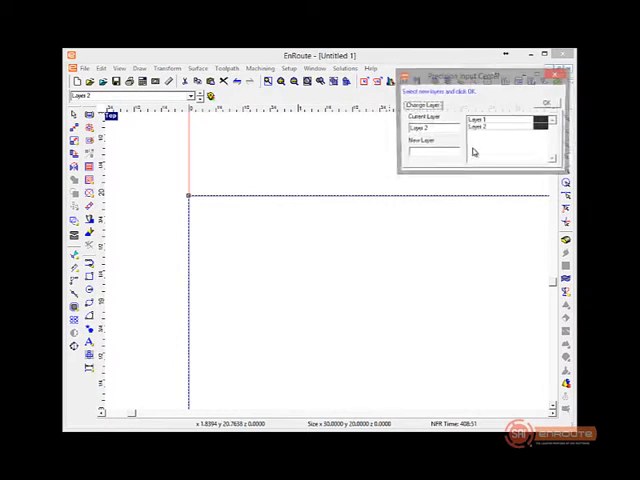
- Choose the destination layer for the objects in the Change Layer window
click(490, 120)
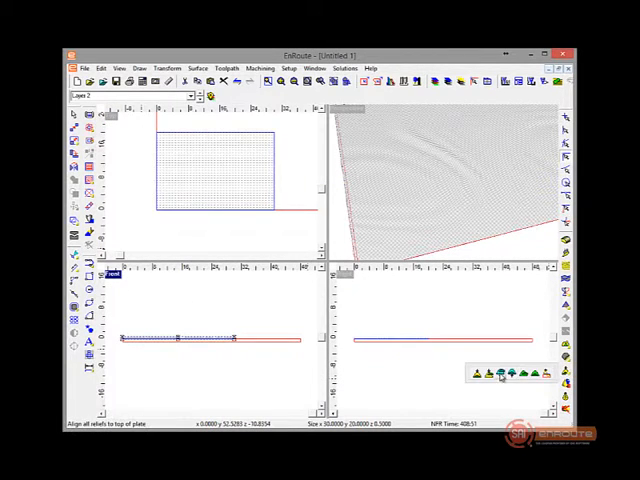
- Return to the four-viewport layout showing the dense hatch tool paths
click(504, 372)
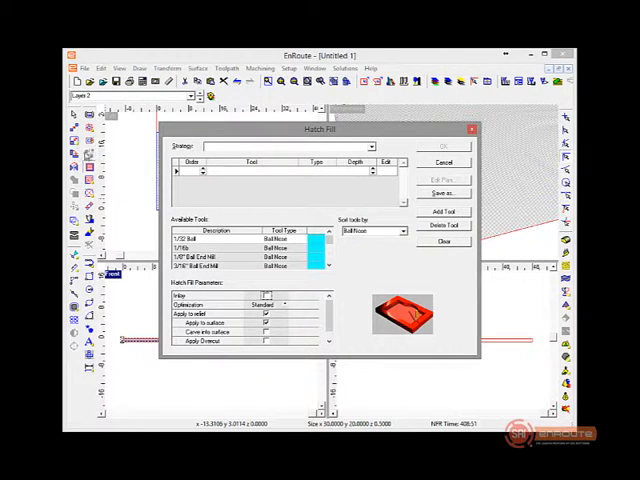
- Check the ball tool in the cut tool definitions and regenerate the hatch fill toolpaths
scroll(down, 3)
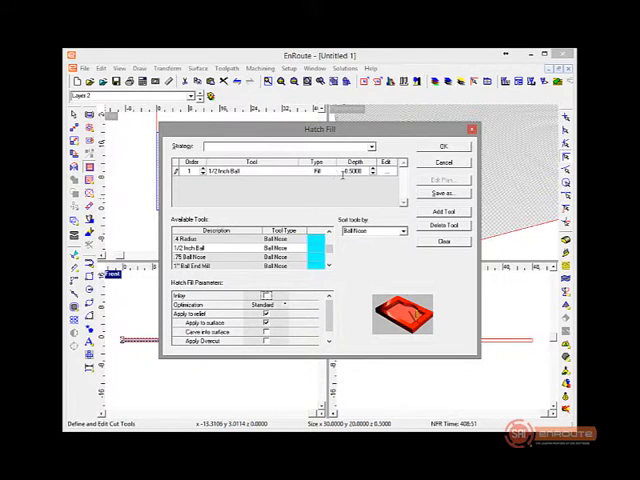
scroll(down, 3)
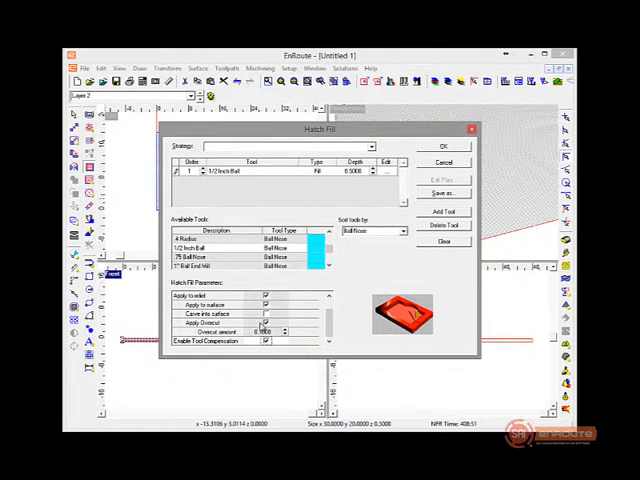
mouse_move(388, 170)
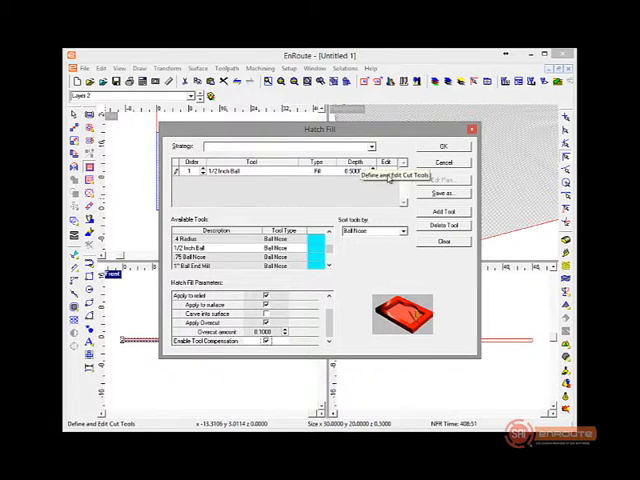
click(390, 176)
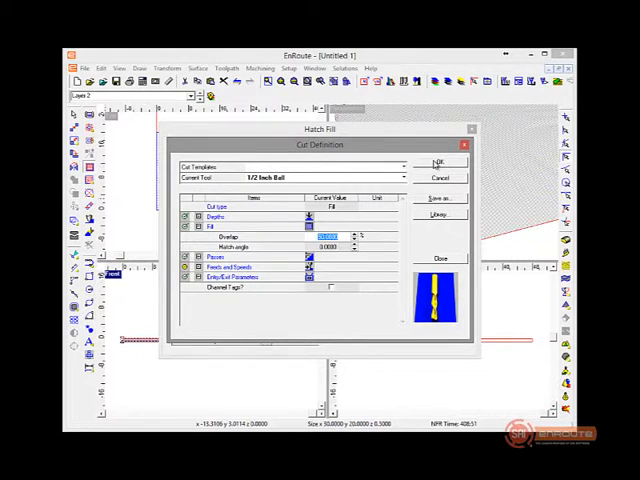
click(440, 162)
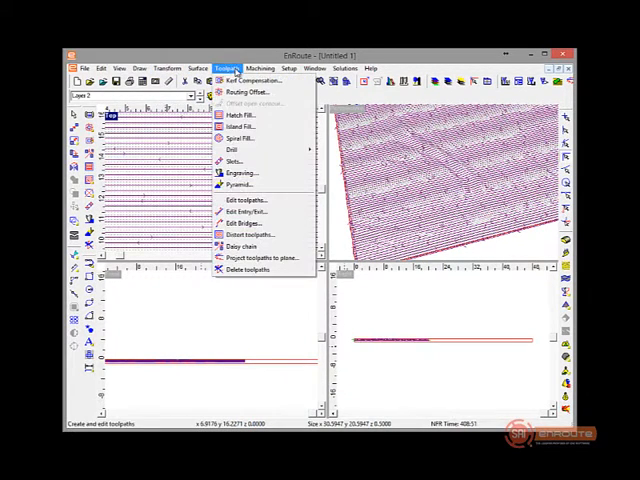
mouse_move(244, 222)
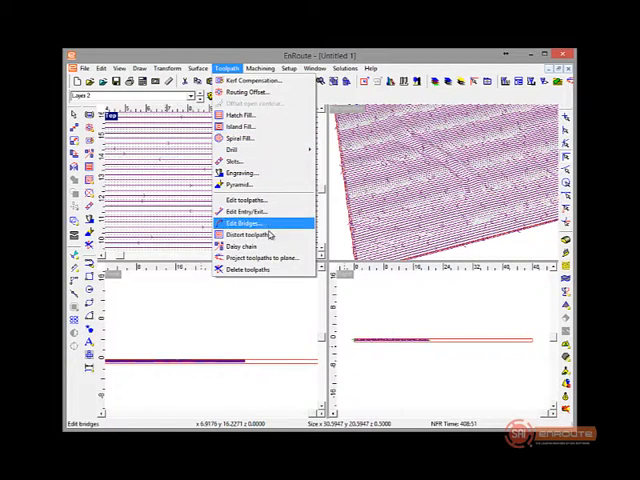
- Distort the hatch toolpaths into wavy lines with set wavelength and amplitude
click(246, 236)
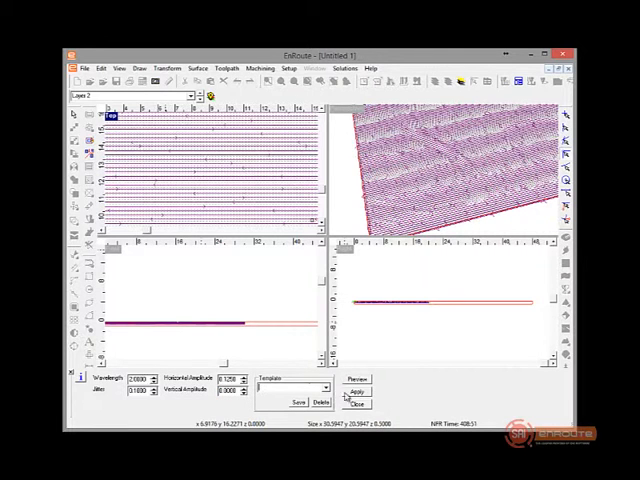
click(356, 390)
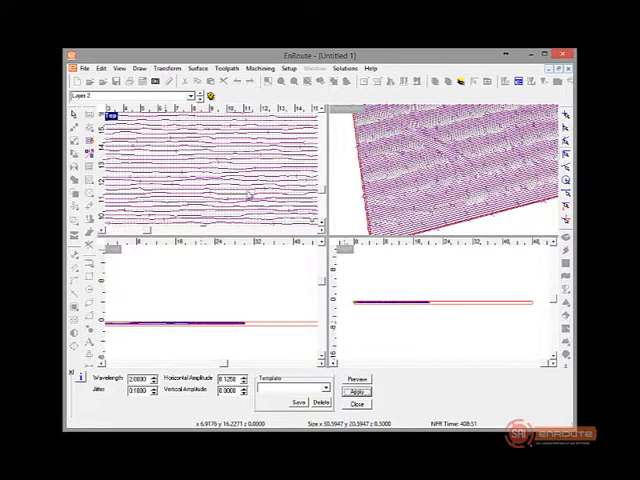
- Fit the material plate to the selected textured rectangle
click(356, 404)
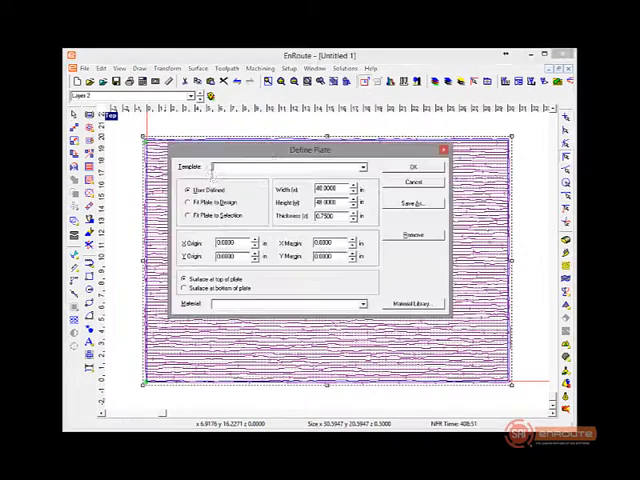
click(188, 216)
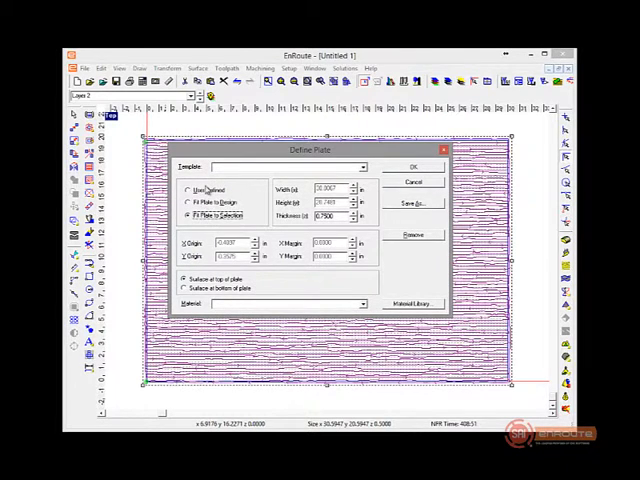
click(412, 166)
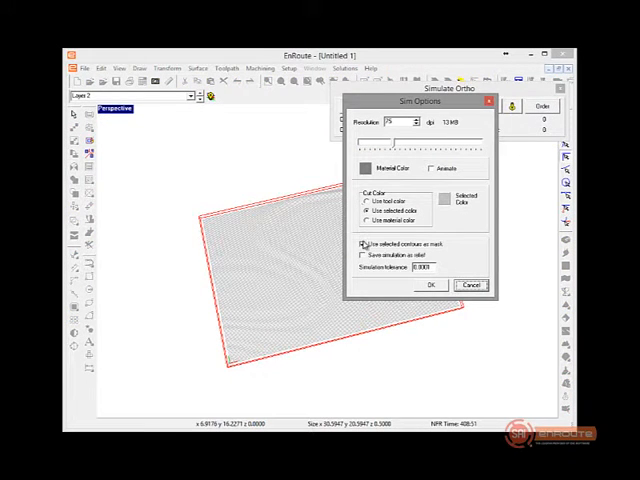
- Run the simulation without masking to selected contours, showing the wavy grooves carved in the material
click(364, 244)
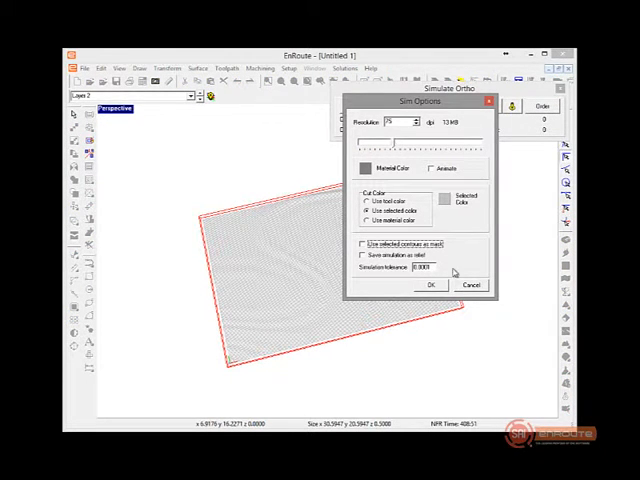
click(430, 284)
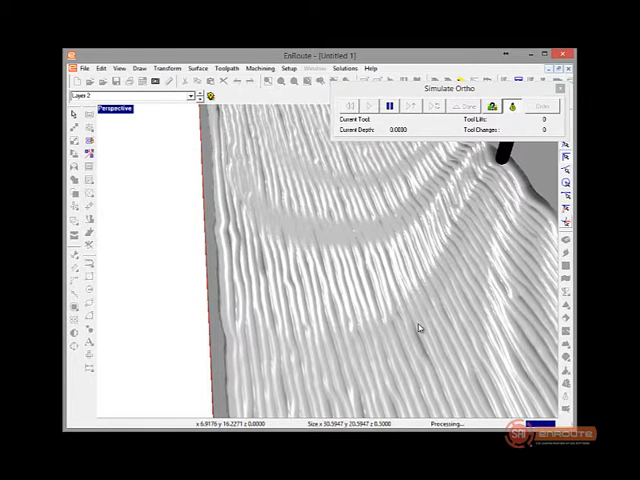
mouse_move(444, 188)
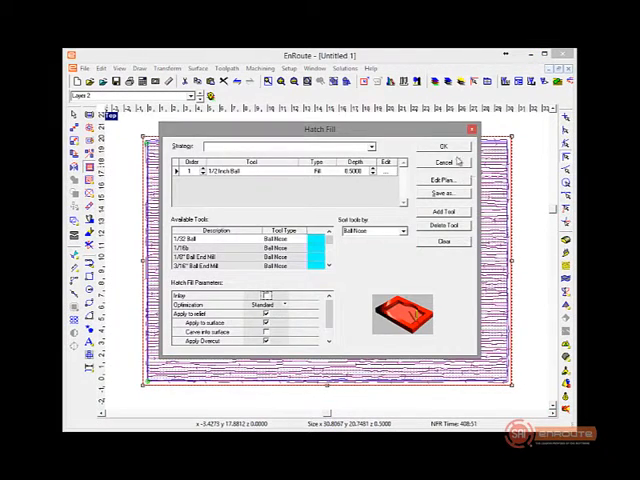
- Revise the Hatch Fill strategy's cutting tool definition and confirm the strategy in the plan
click(444, 146)
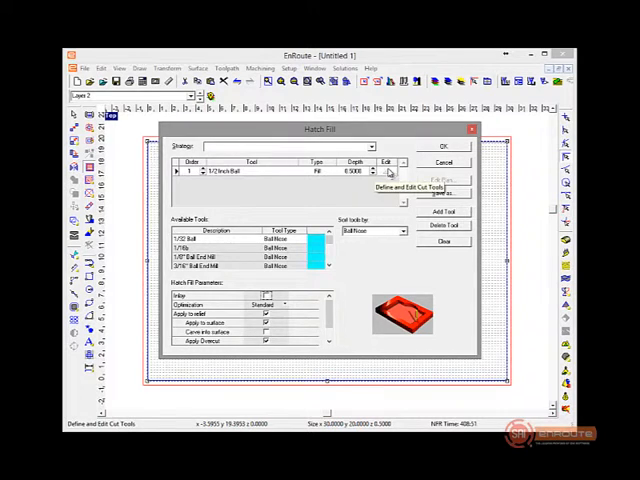
click(400, 188)
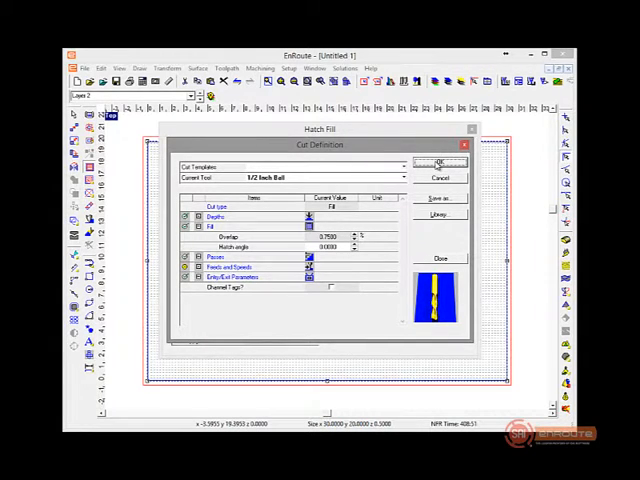
click(440, 162)
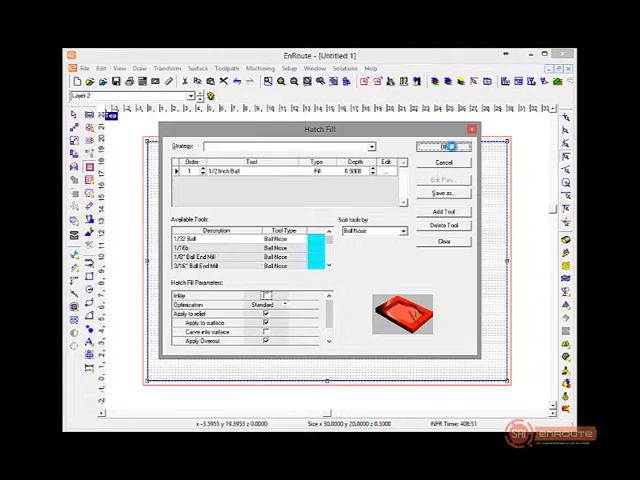
click(448, 146)
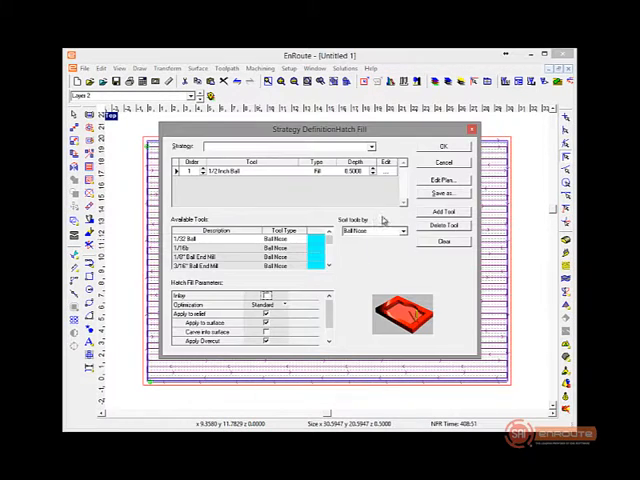
click(444, 180)
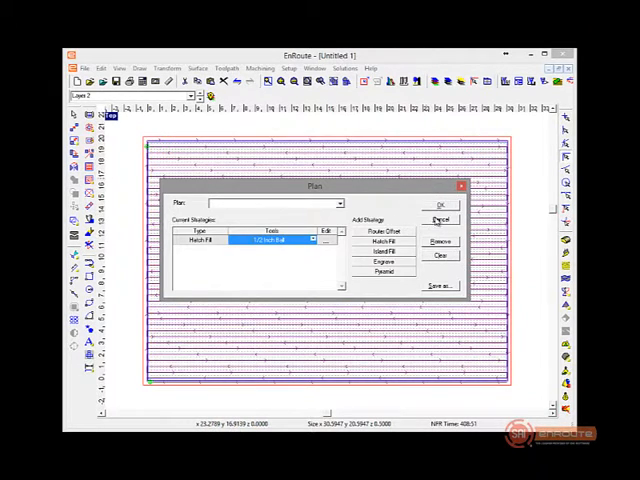
- Edit the plan's Hatch Fill strategy again, accepting its tool definition and fill settings
click(440, 204)
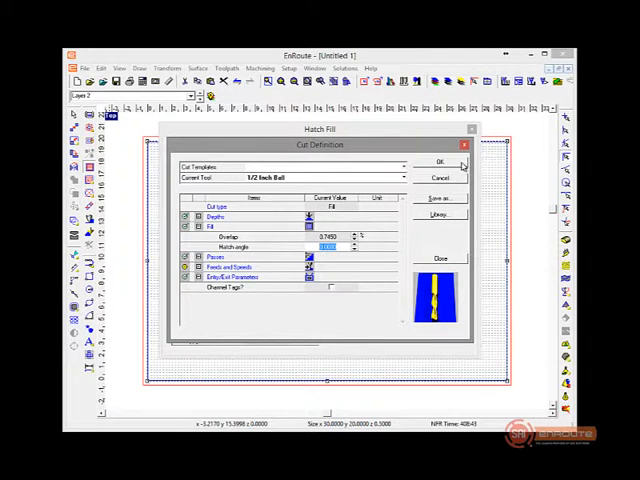
click(440, 162)
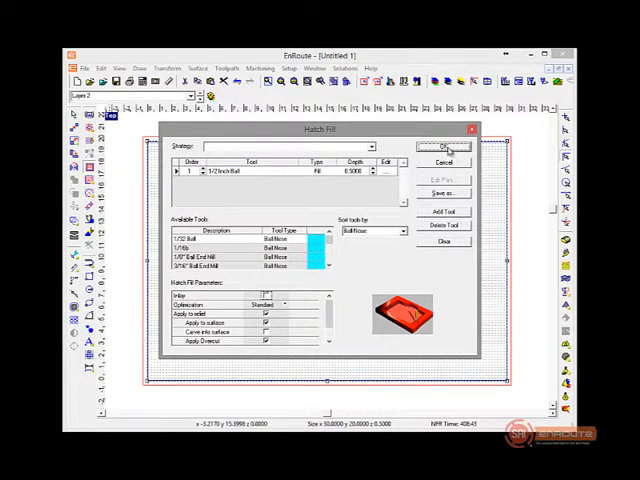
click(444, 148)
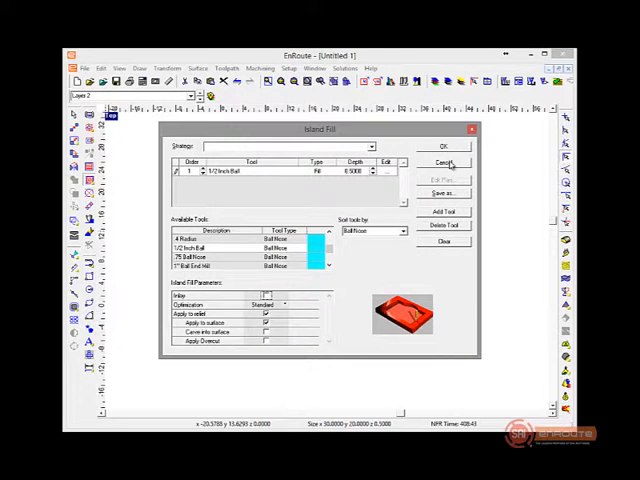
- Confirm the Hatch Fill settings, regenerating dense straight hatch toolpaths over the rectangle
click(444, 146)
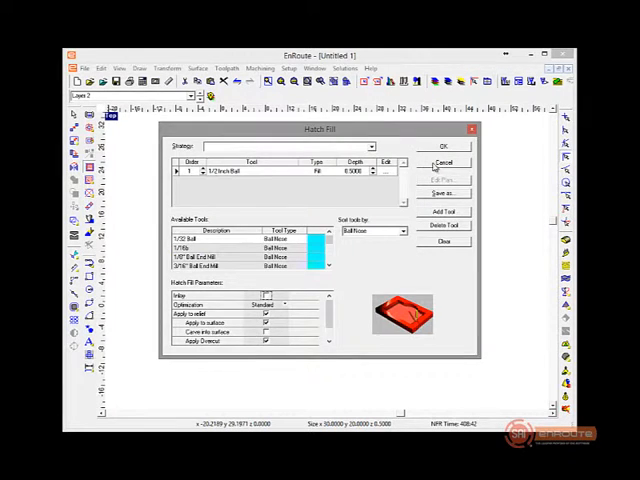
click(444, 146)
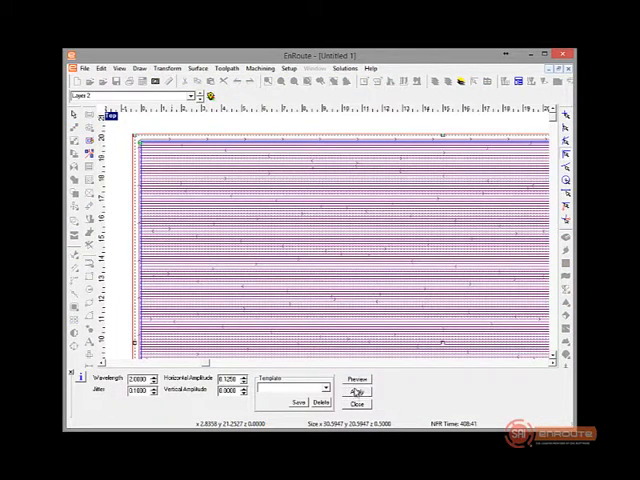
- Apply the wave distortion to the regenerated hatch toolpaths, keeping the existing wave values
click(356, 378)
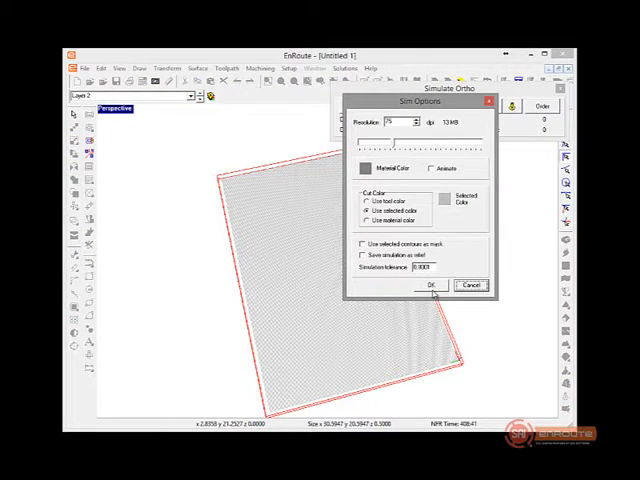
- Start a new carving simulation and tilt the view as grooves appear along the block's edge
click(432, 284)
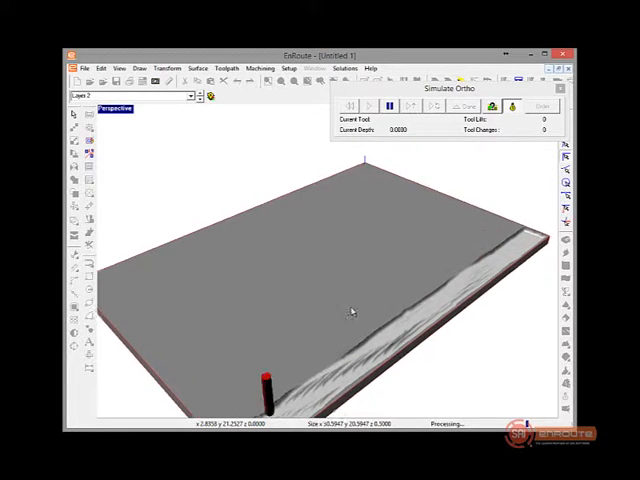
drag(350, 310, 424, 384)
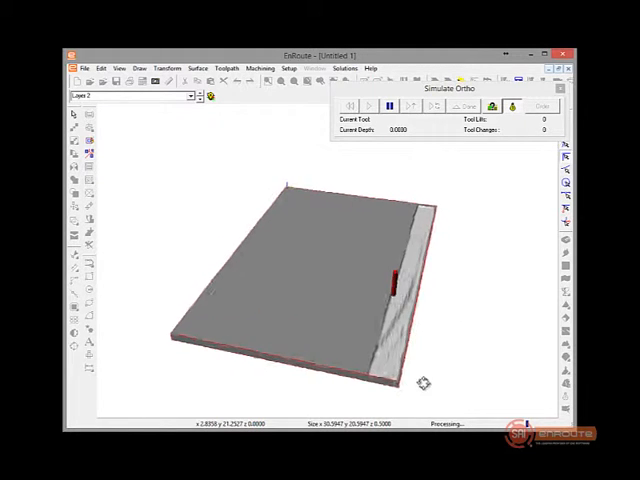